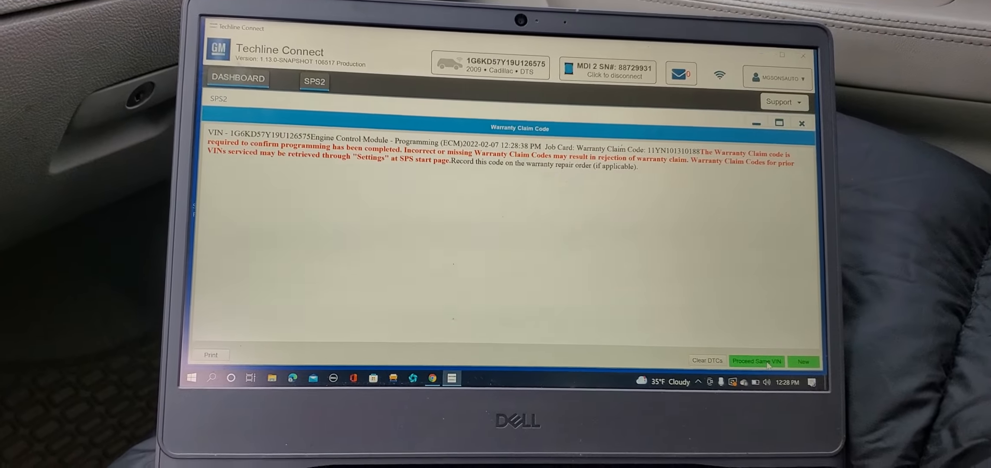
Start clearing DTCs from the Warranty Claim Code page and postpone the VIN profile prompt.
{"action": "left_click", "coordinate": [757, 360]}
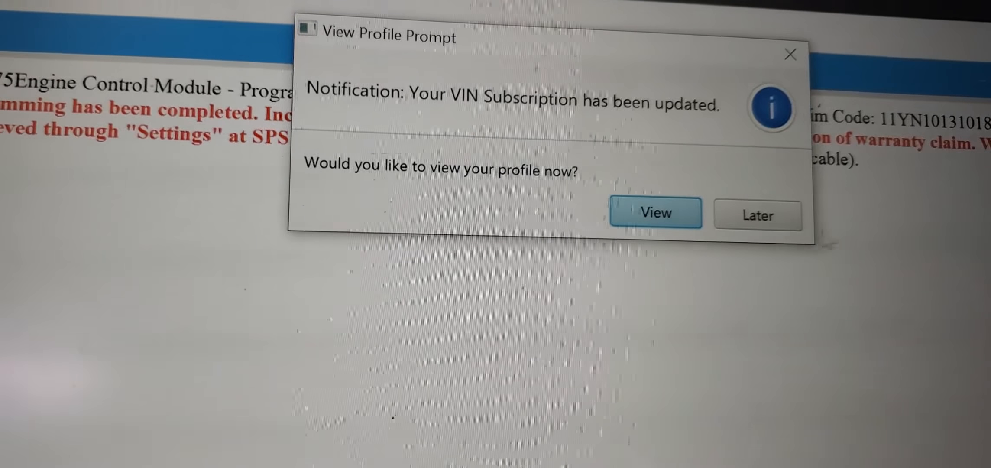
{"action": "left_click", "coordinate": [757, 215]}
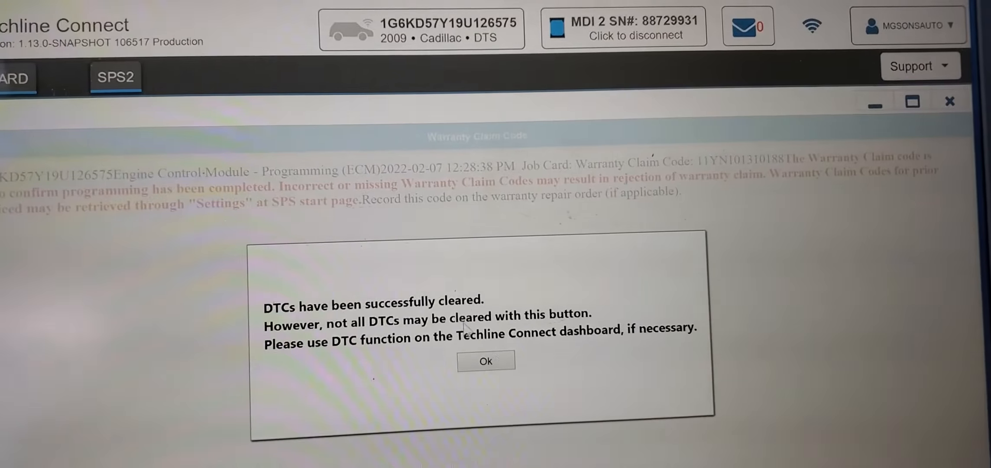
Acknowledge the message confirming the vehicle's DTCs were cleared.
{"action": "left_click", "coordinate": [486, 360]}
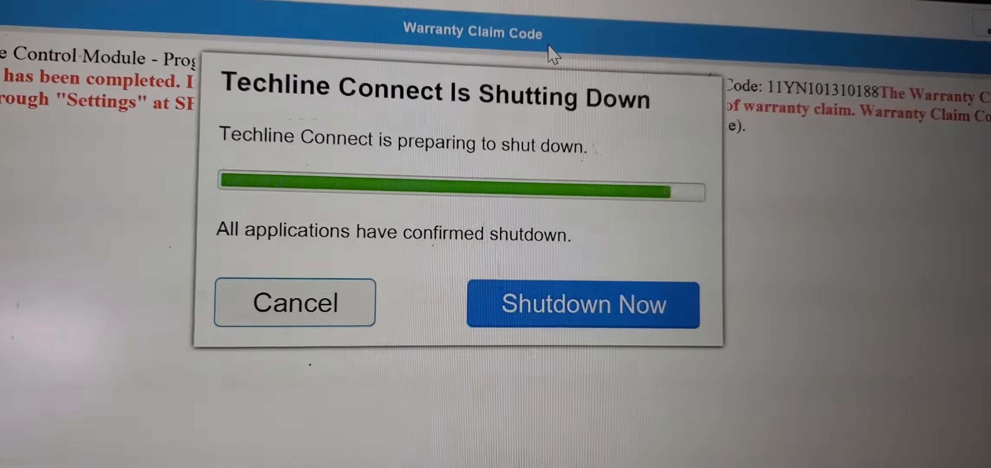
Shut down Techline Connect immediately via Shutdown Now.
{"action": "left_click", "coordinate": [581, 304]}
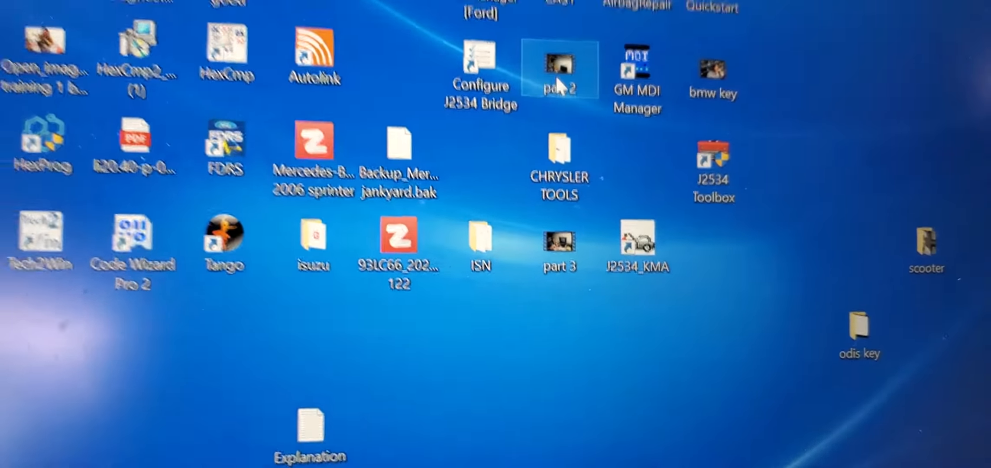